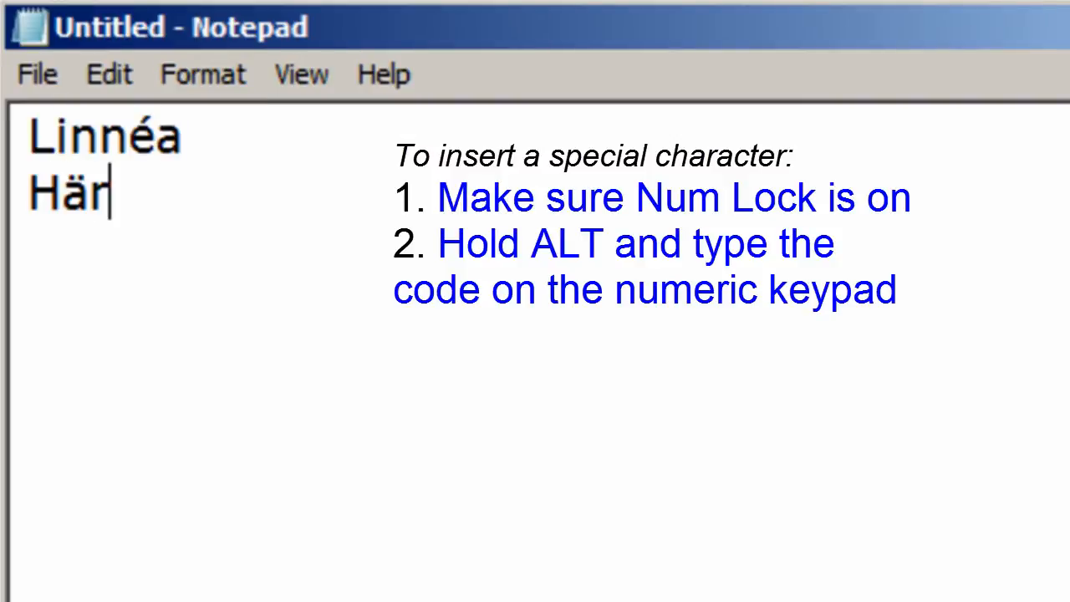
- Type the accented words Linnéa and Här in Notepad using Alt codes
{"action": "type", "text": "je"}
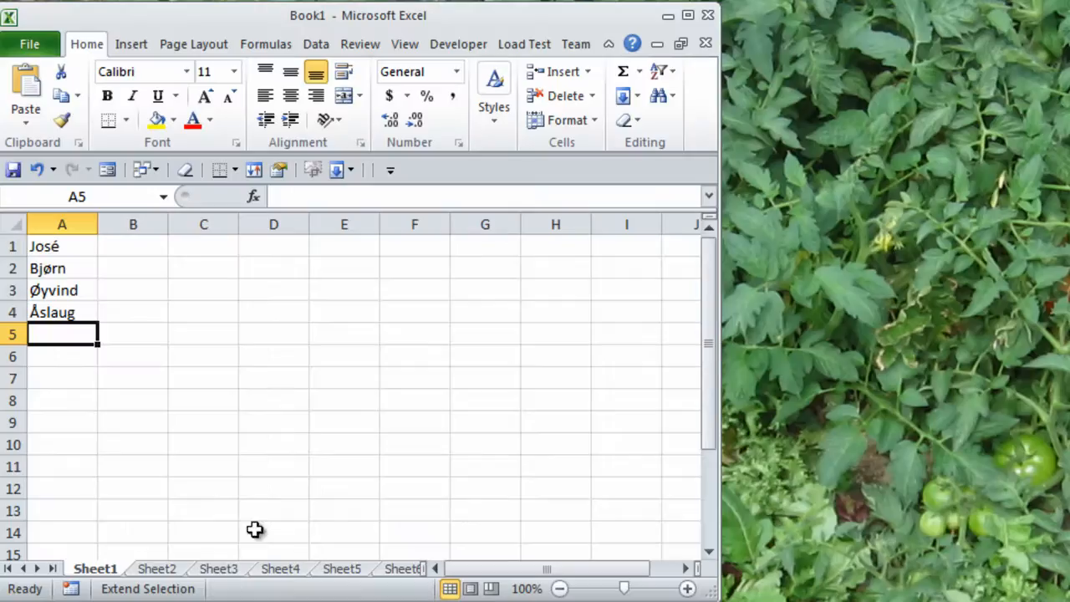
- On Sheet2, enter =ROW() in A1 so it shows 1
{"action": "left_click", "coordinate": [157, 569]}
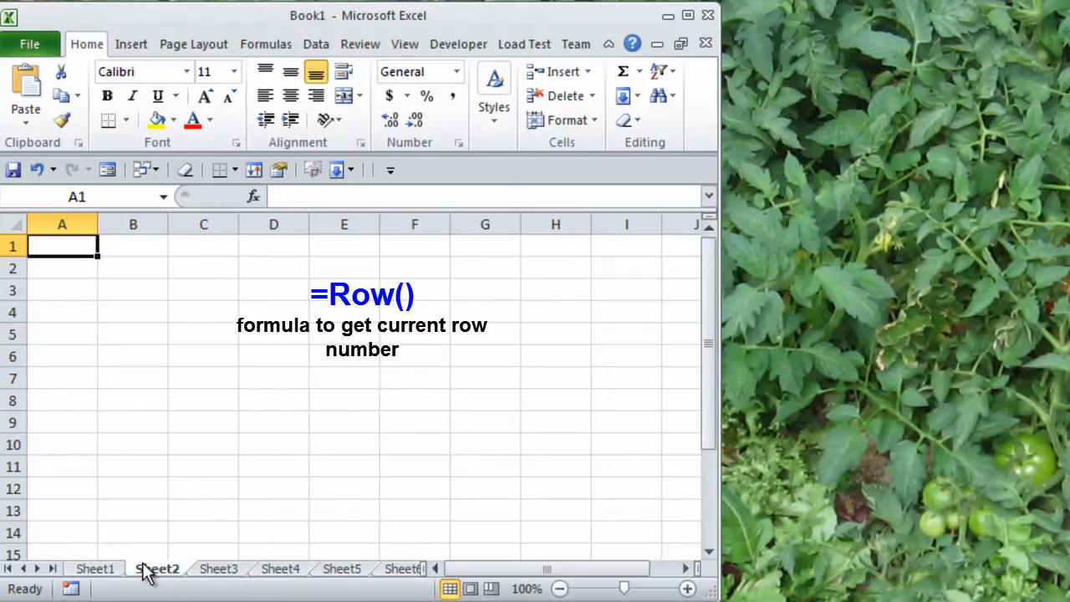
{"action": "type", "text": "=row()"}
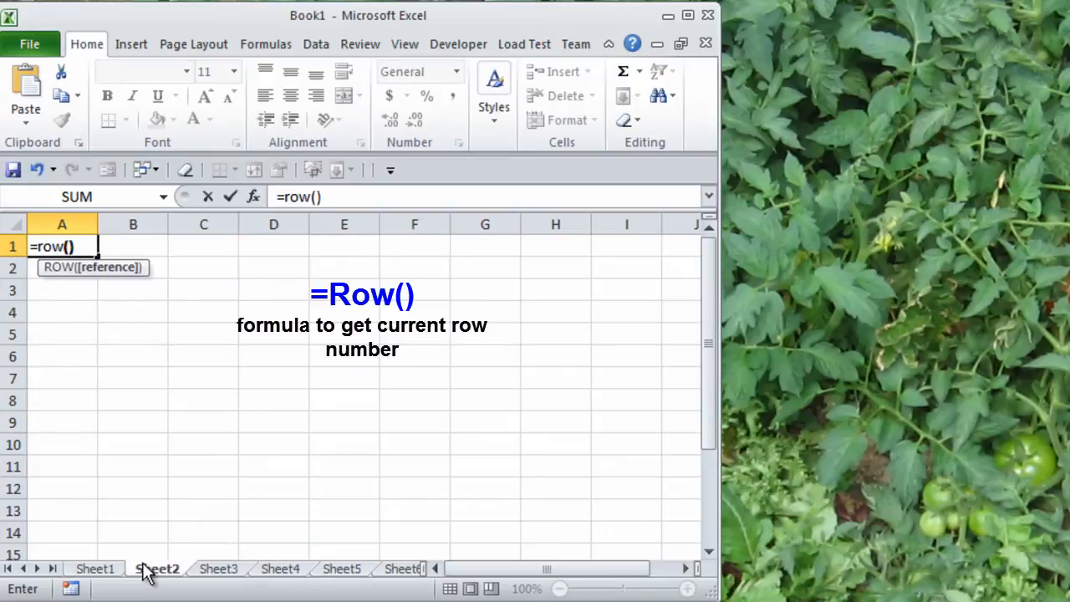
{"action": "key", "text": "Return"}
{"action": "type", "text": "a1:"}
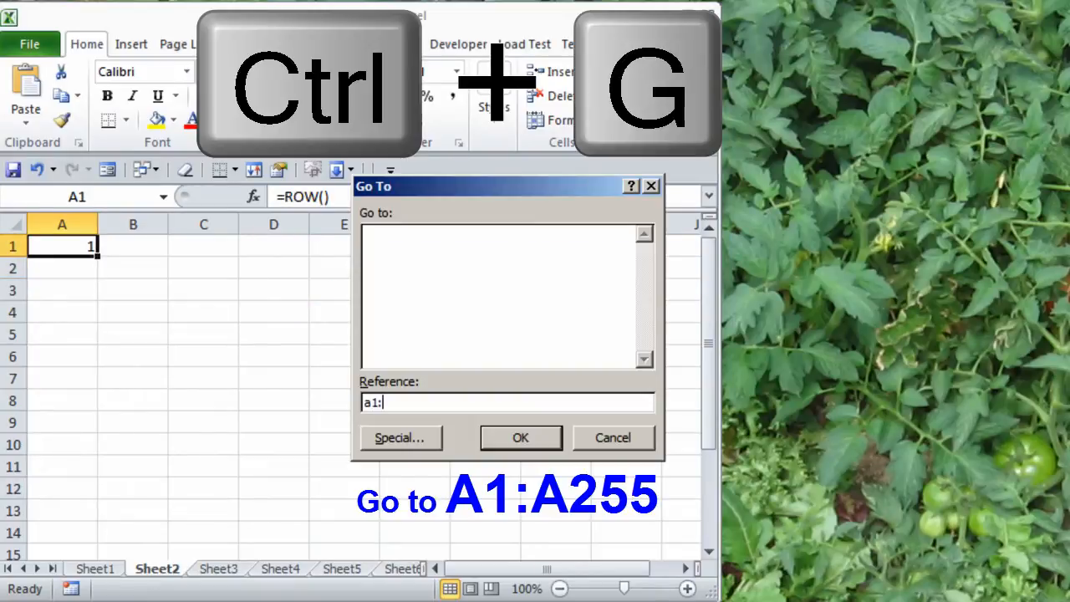
- Select A1:A255 via Go To and fill the ROW formula down
{"action": "type", "text": "a255"}
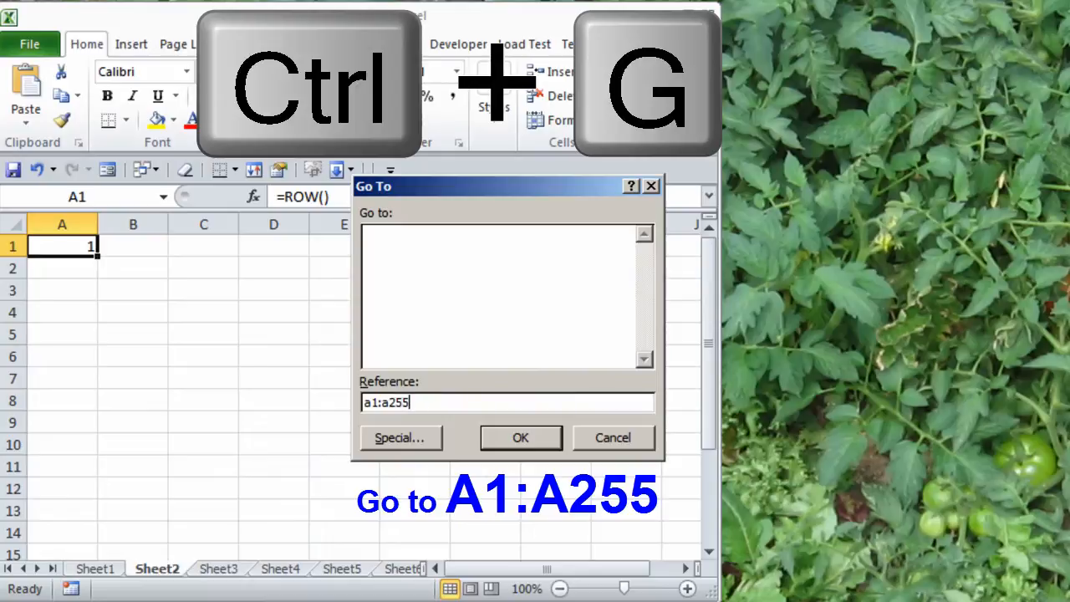
{"action": "left_click", "coordinate": [520, 437]}
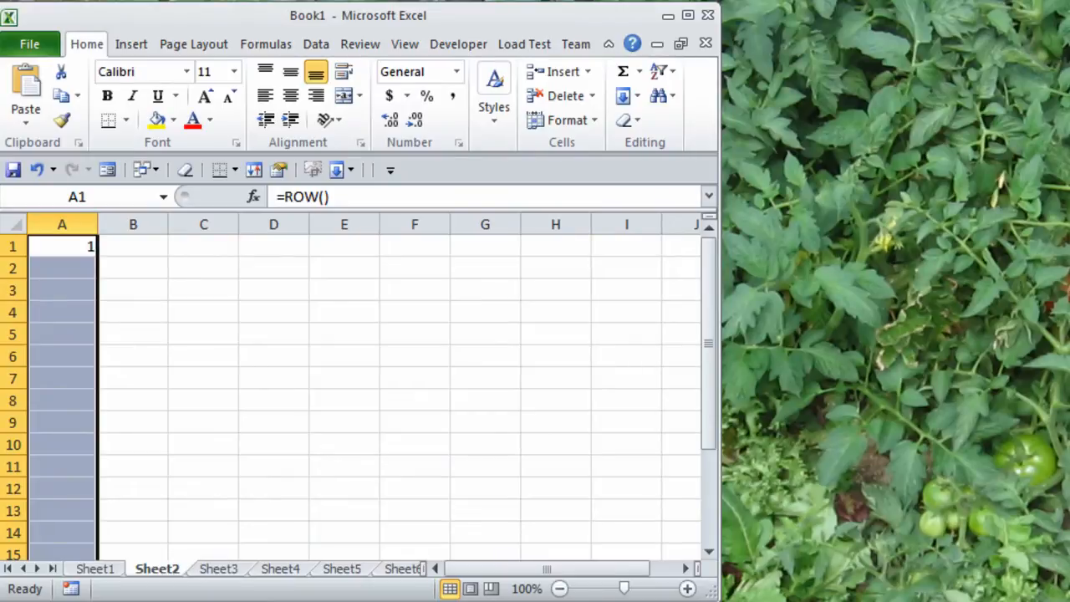
{"action": "key", "text": "ctrl+d"}
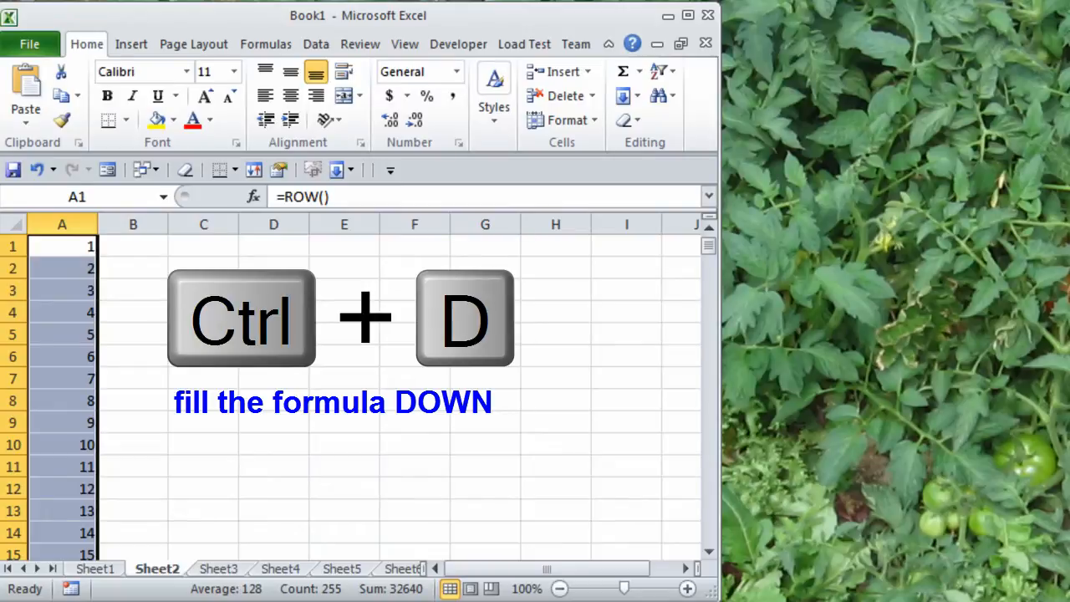
- Copy A1:A255 and paste it back as values only
{"action": "key", "text": "ctrl+c"}
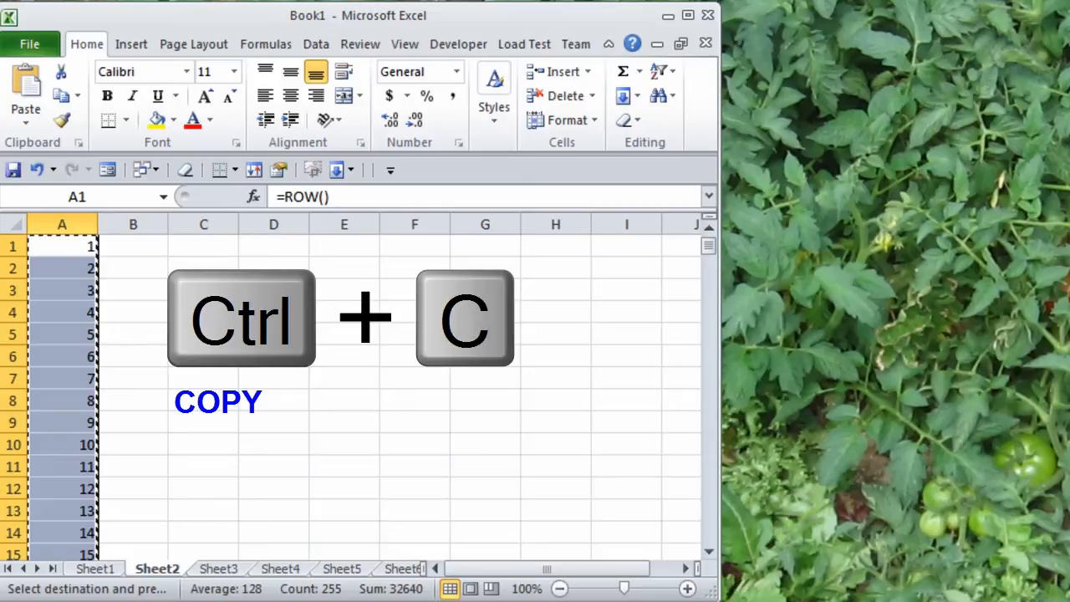
{"action": "key", "text": "ctrl+alt+v"}
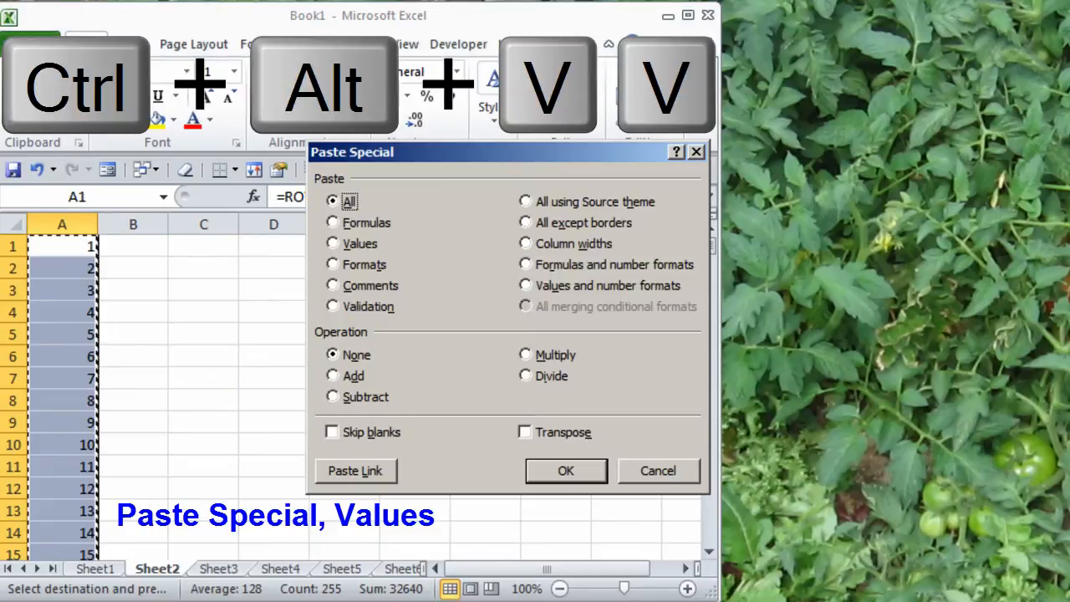
{"action": "left_click", "coordinate": [333, 243]}
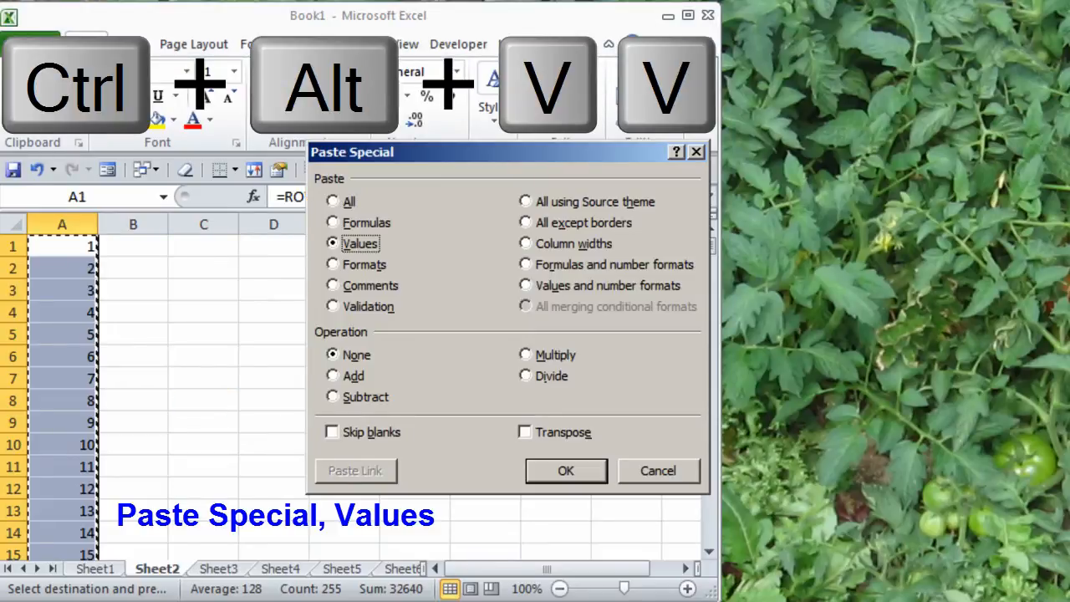
{"action": "left_click", "coordinate": [565, 470]}
{"action": "type", "text": "=char("}
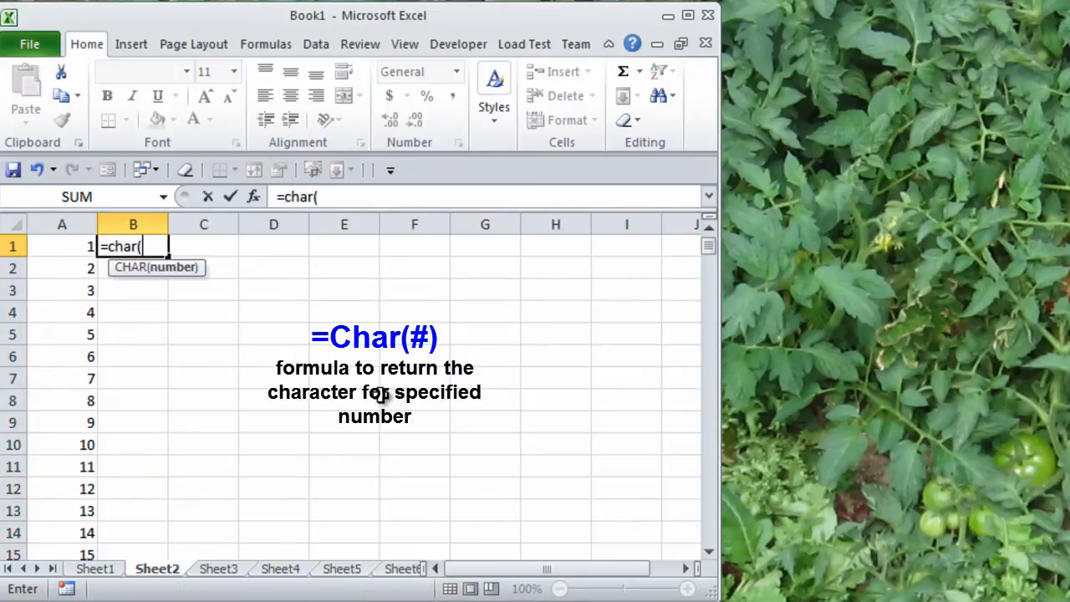
- Enter =CHAR(A1) in B1 and fill it down to row 255
{"action": "left_click", "coordinate": [61, 246]}
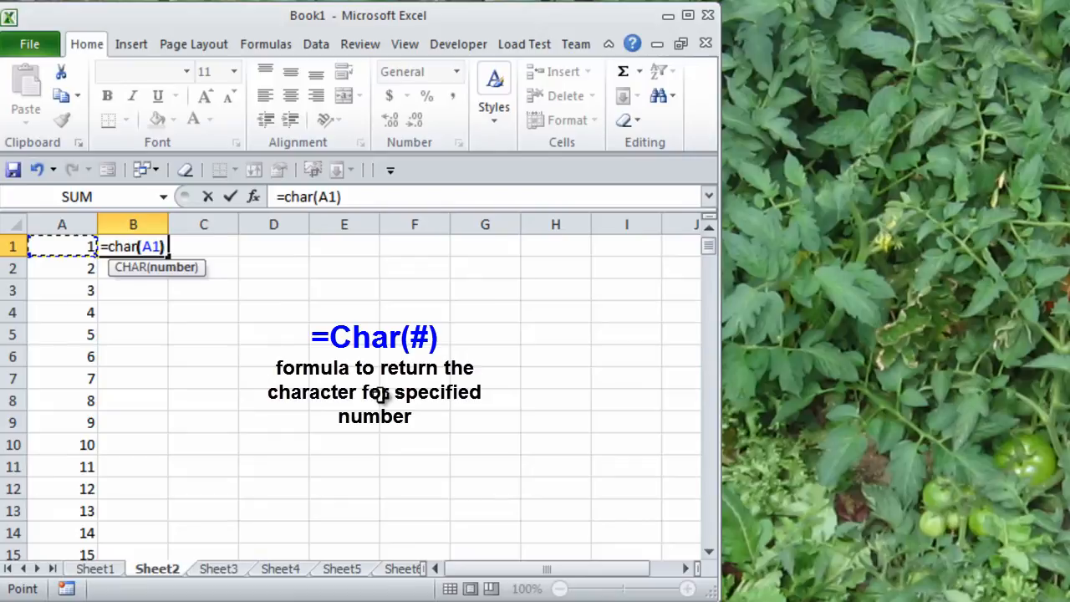
{"action": "key", "text": "Return"}
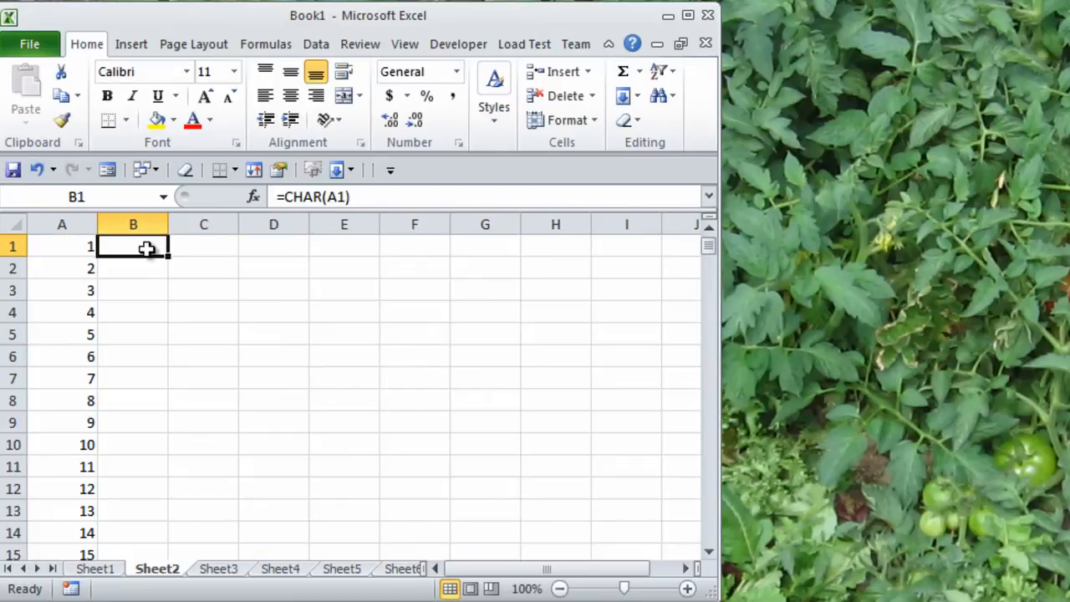
{"action": "double_click", "coordinate": [165, 257]}
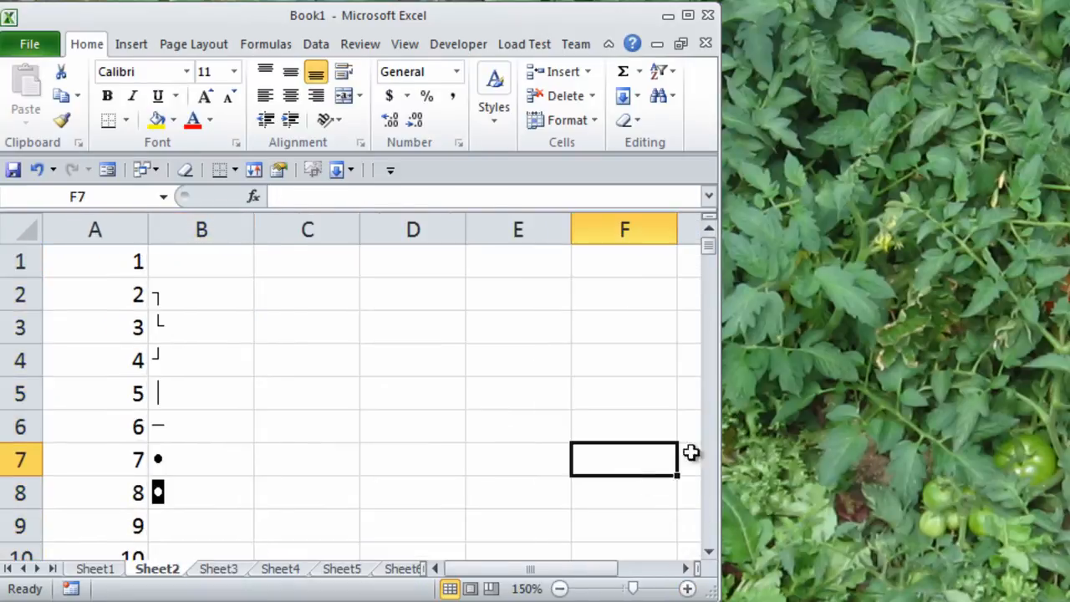
{"action": "scroll", "scroll_direction": "down", "scroll_amount": 3}
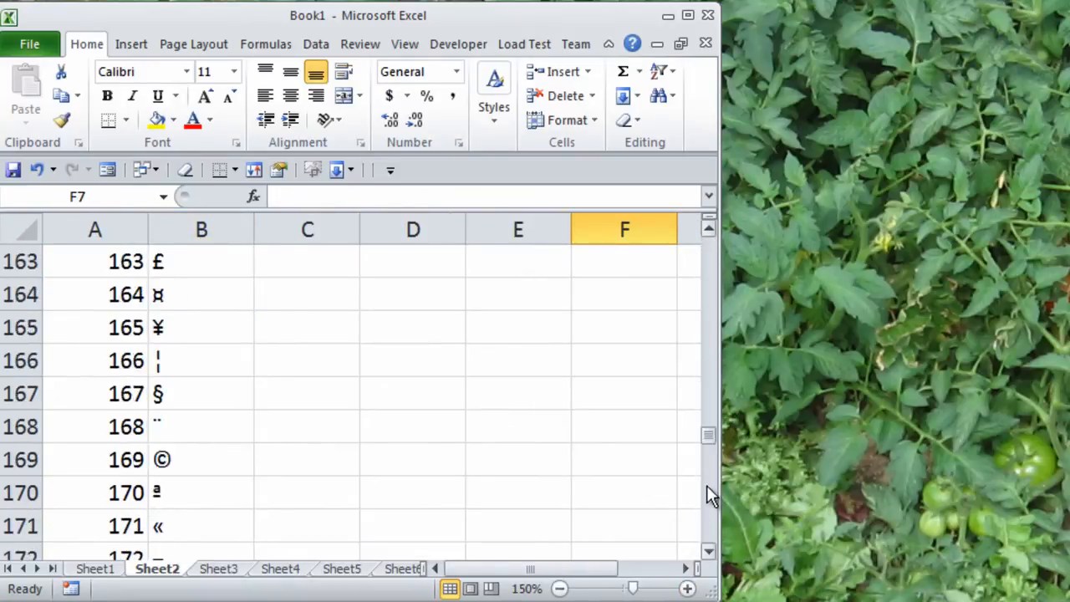